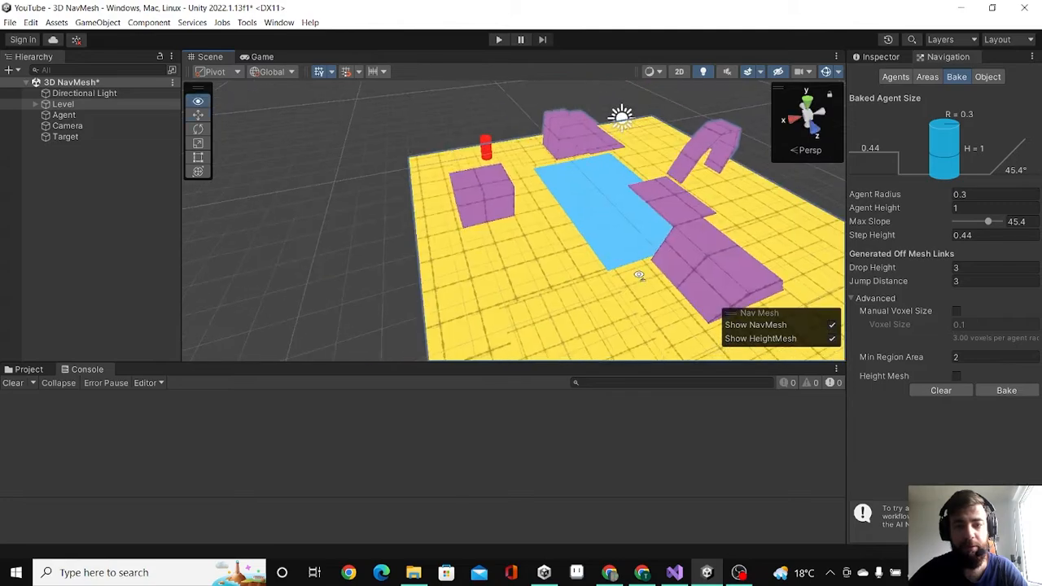
# Orbit over the level and expand the Level object to show its child pieces
pyautogui.moveTo(638, 275); pyautogui.dragTo(541, 274)
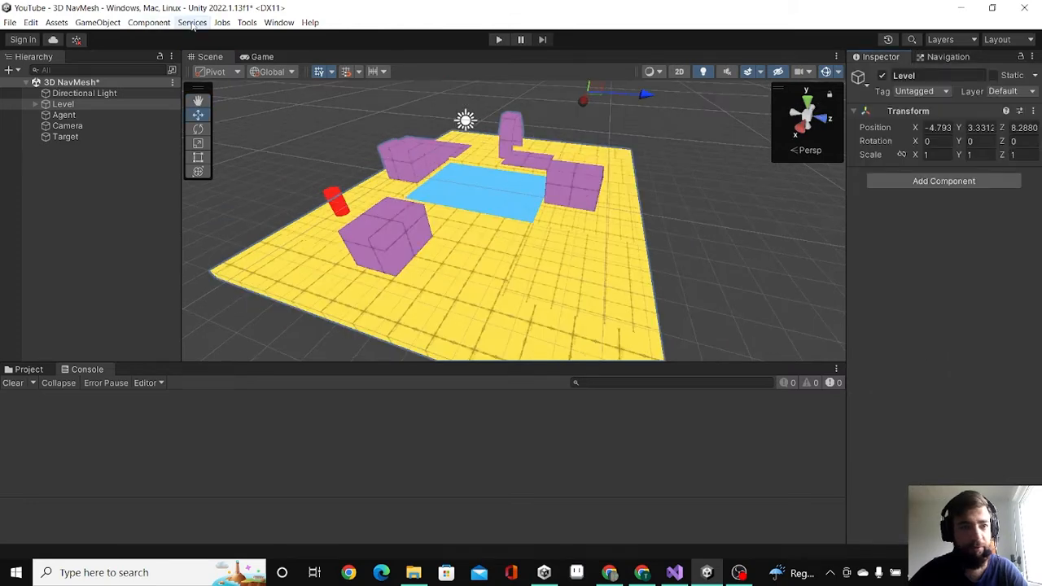
pyautogui.click(958, 77)
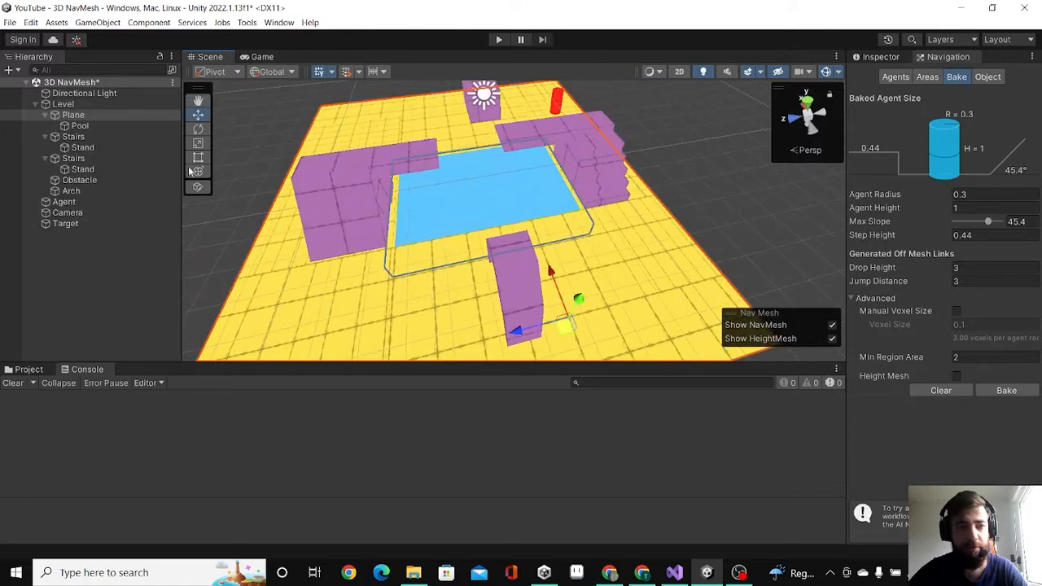
# In the Navigation Object settings, mark the selected level objects as Navigation Static with a Walkable area
pyautogui.click(74, 137)
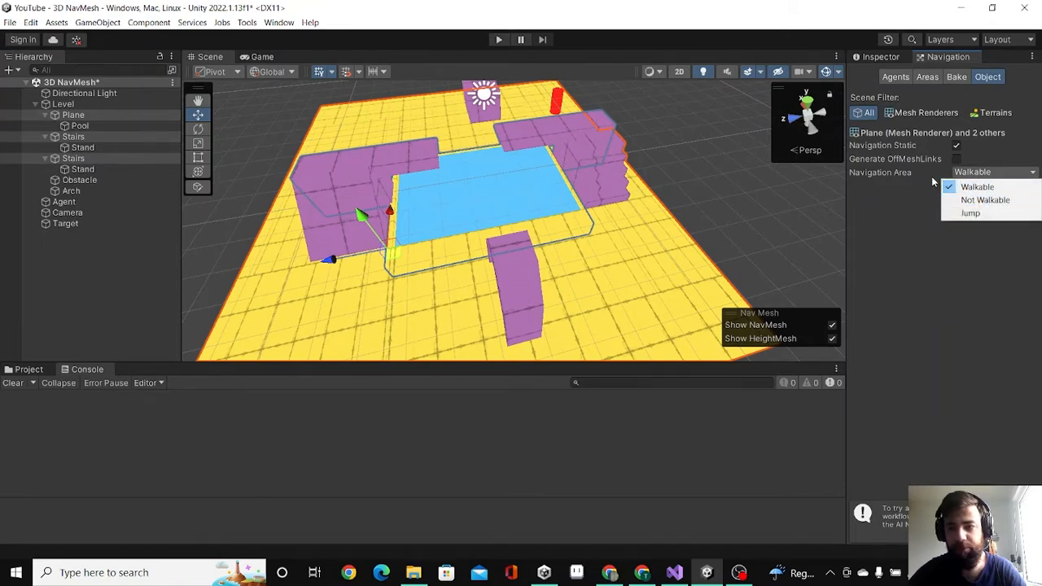
pyautogui.click(958, 145)
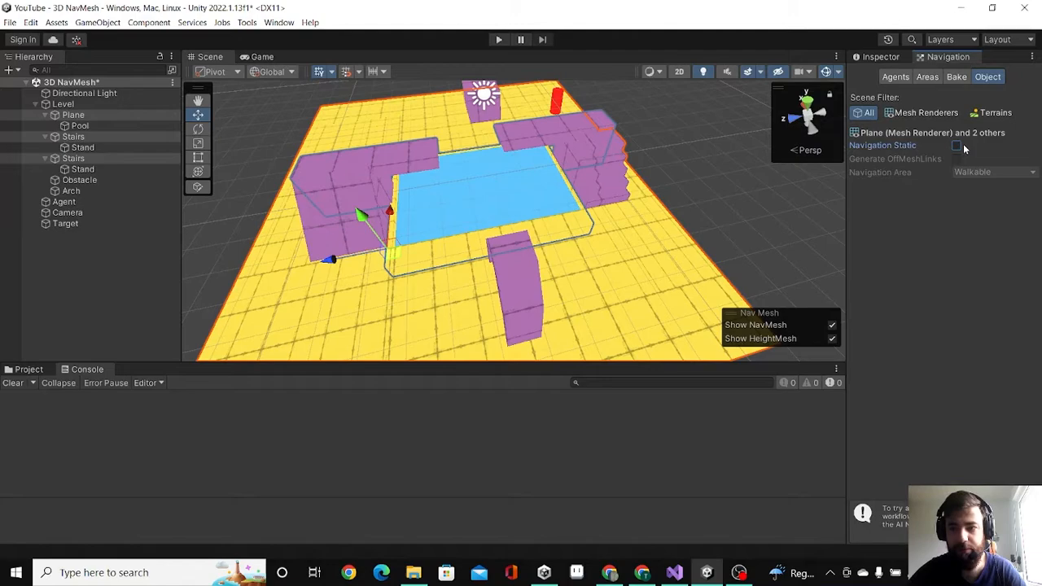
pyautogui.click(958, 145)
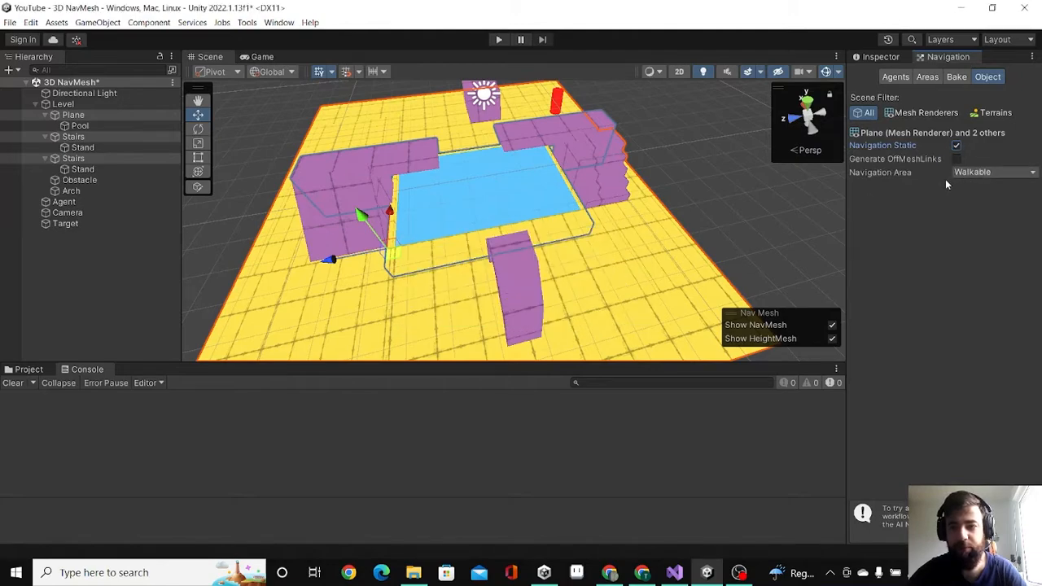
pyautogui.click(956, 77)
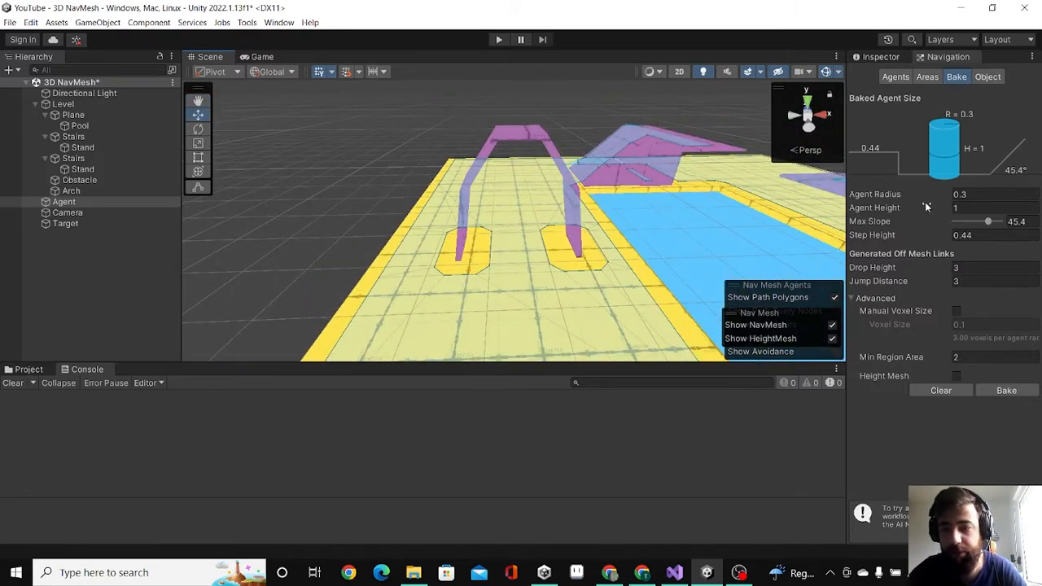
# Set the bake Agent Height to 4, lower the Max Slope slider, and inspect the rebaked ramps
pyautogui.click(994, 209)
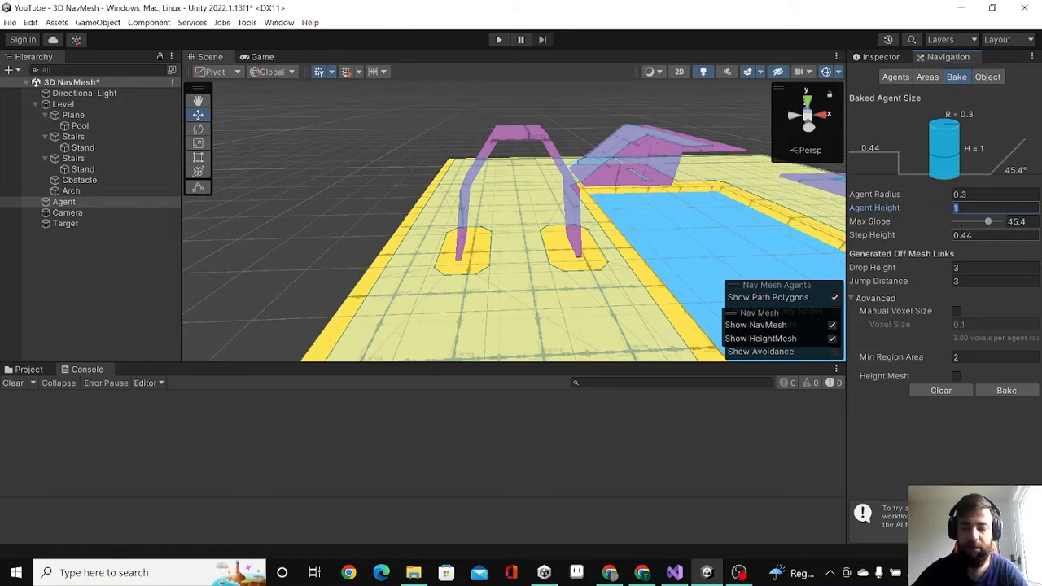
pyautogui.write('4')
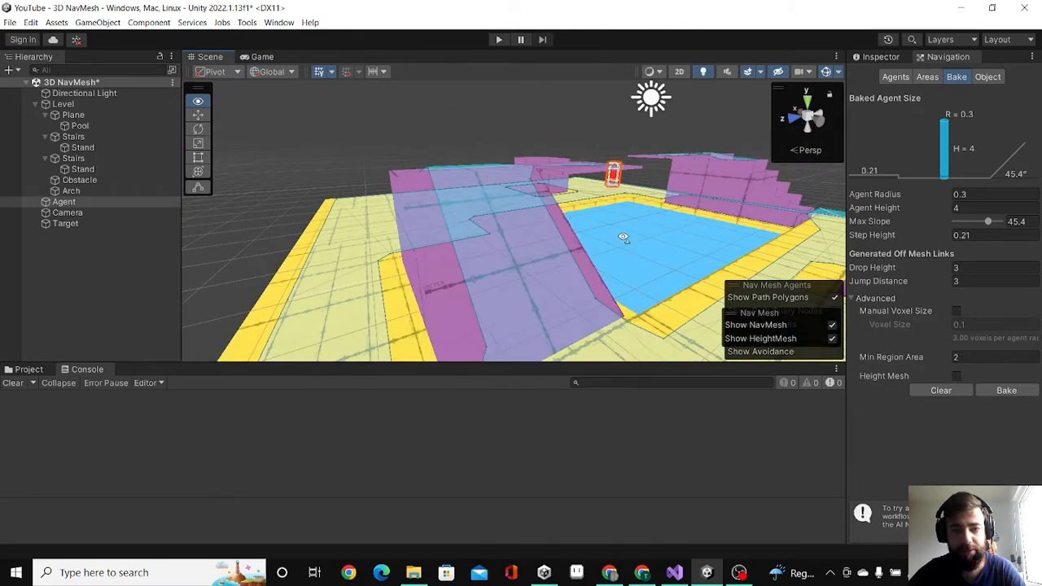
pyautogui.moveTo(622, 237); pyautogui.dragTo(664, 238)
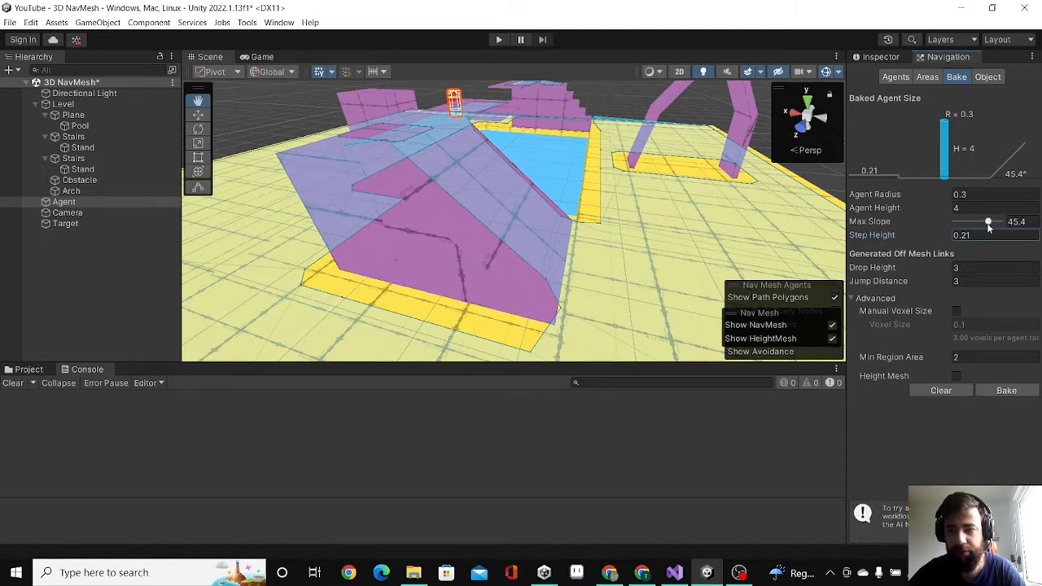
pyautogui.moveTo(989, 222); pyautogui.dragTo(971, 221)
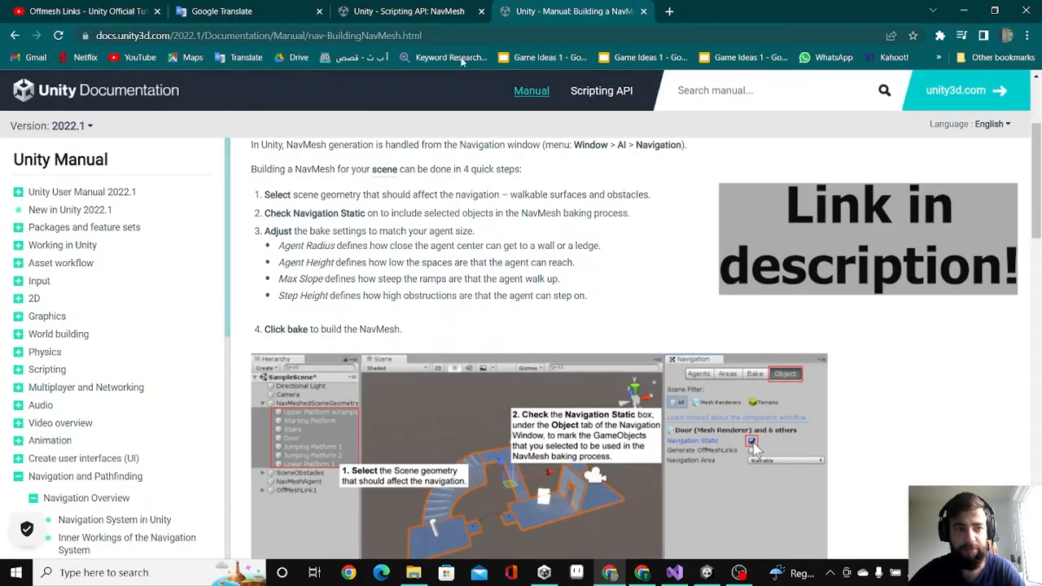
pyautogui.moveTo(278, 244); pyautogui.dragTo(586, 296)
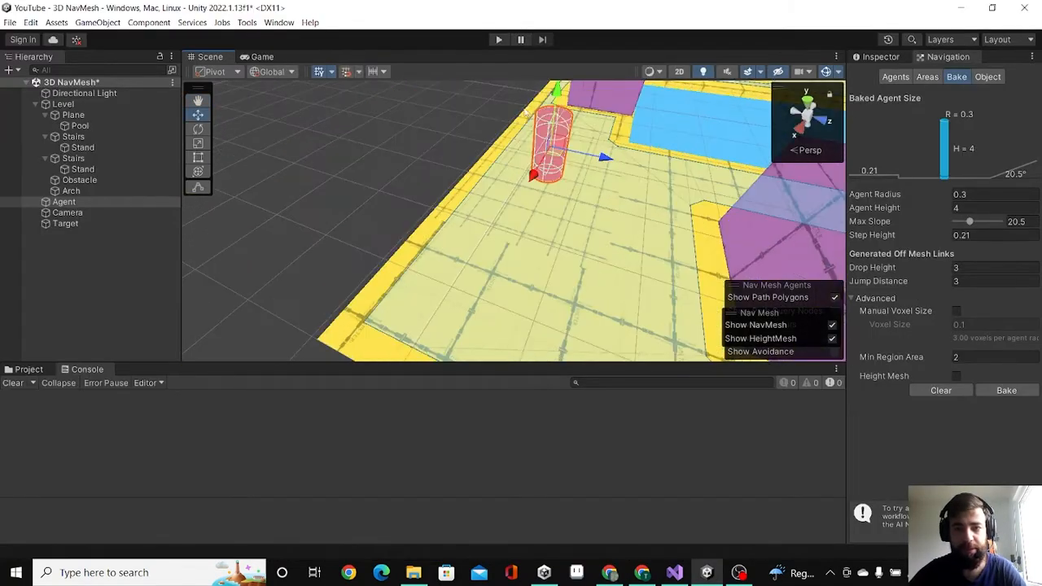
# Select the Agent cylinder and add the Nav Mesh Agent and AI Movement components to it
pyautogui.click(64, 202)
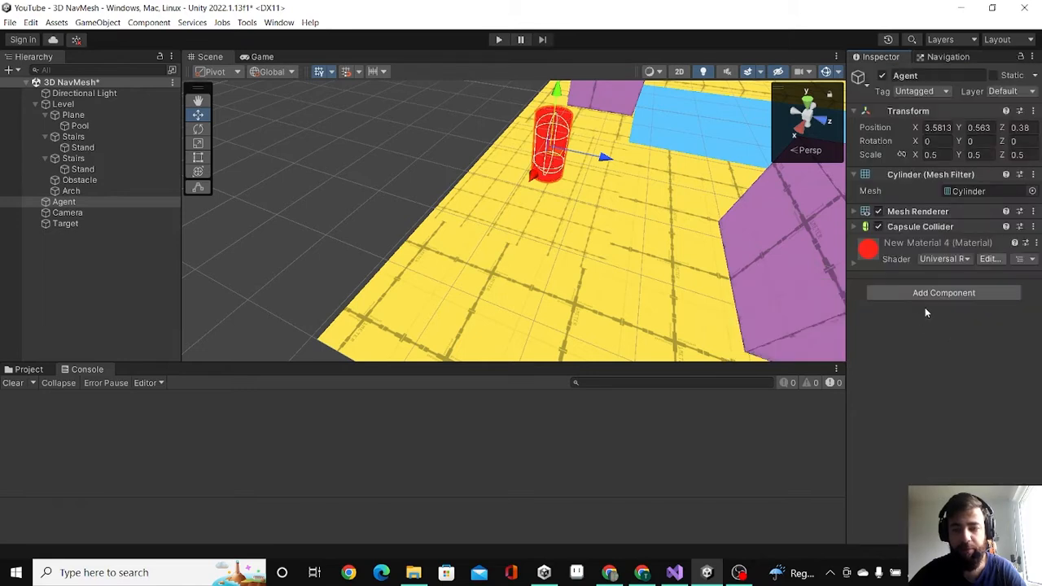
pyautogui.click(943, 294)
pyautogui.write('ai')
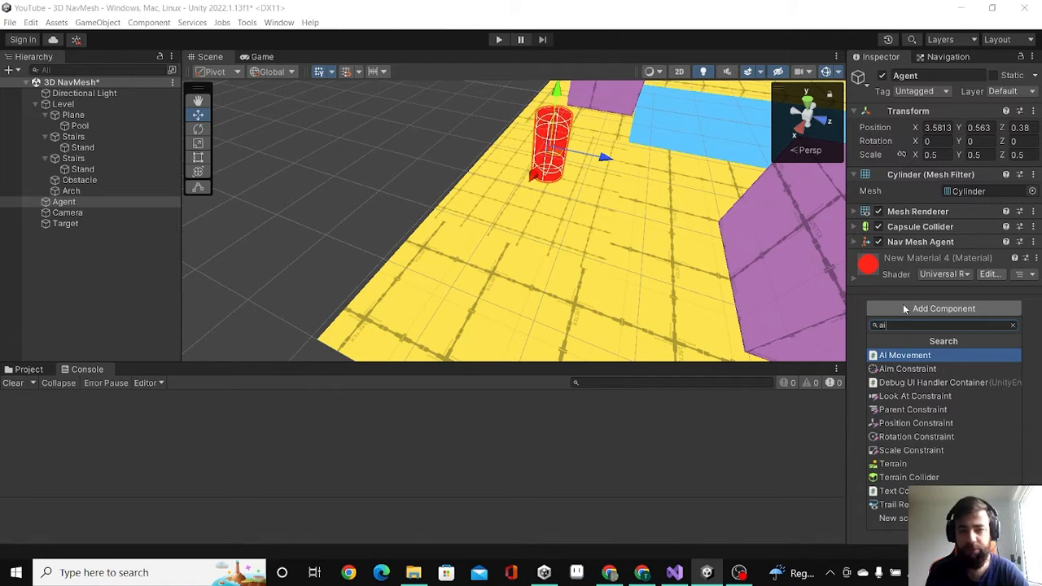
pyautogui.click(905, 355)
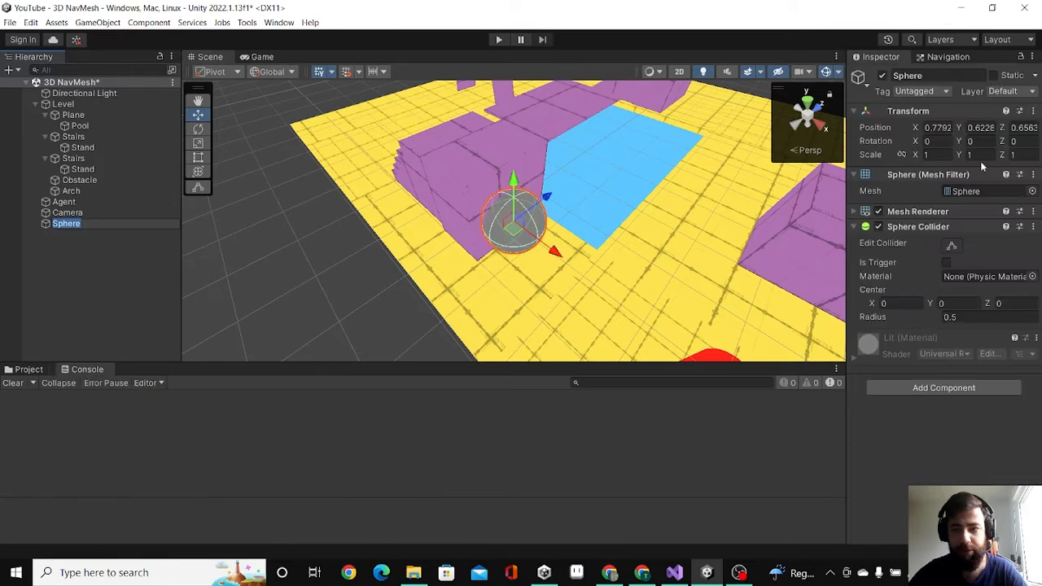
# Scale the Sphere target to 0.3 and make its Sphere Collider a trigger
pyautogui.write('0.3')
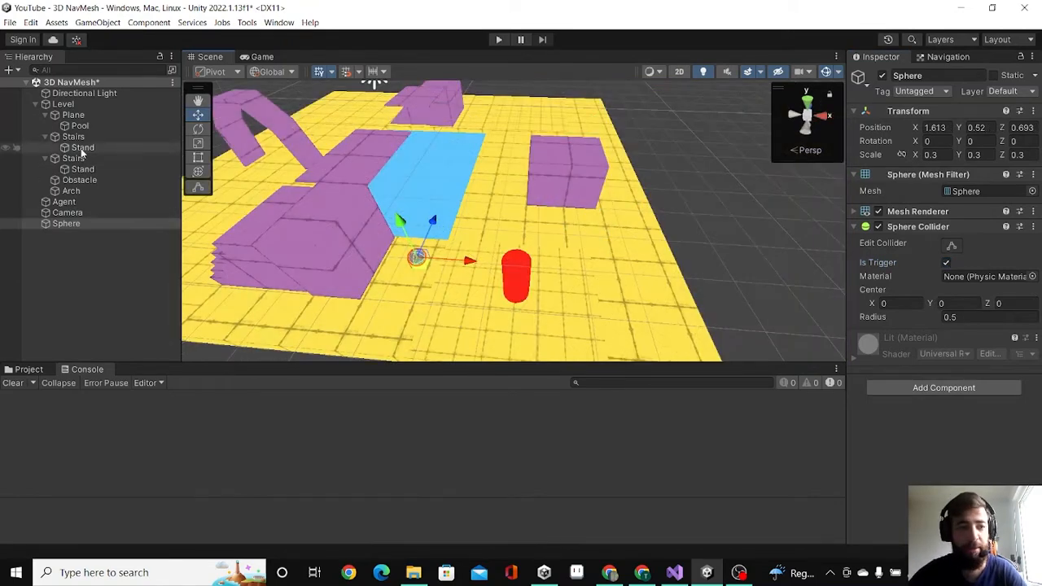
pyautogui.click(64, 202)
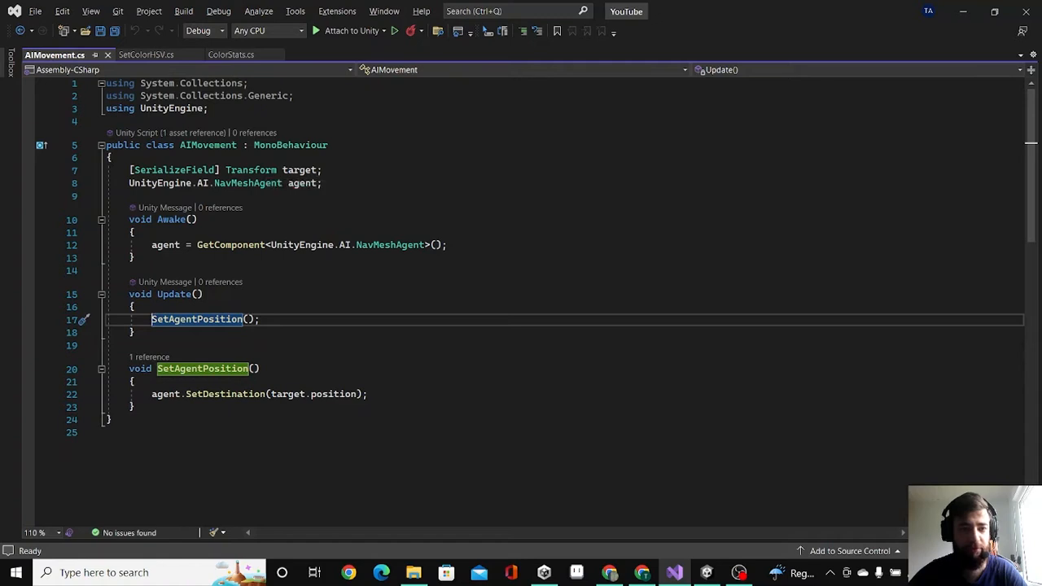
# View the AIMovement.cs script whose Update sends the agent to target.position via SetDestination
pyautogui.click(287, 394)
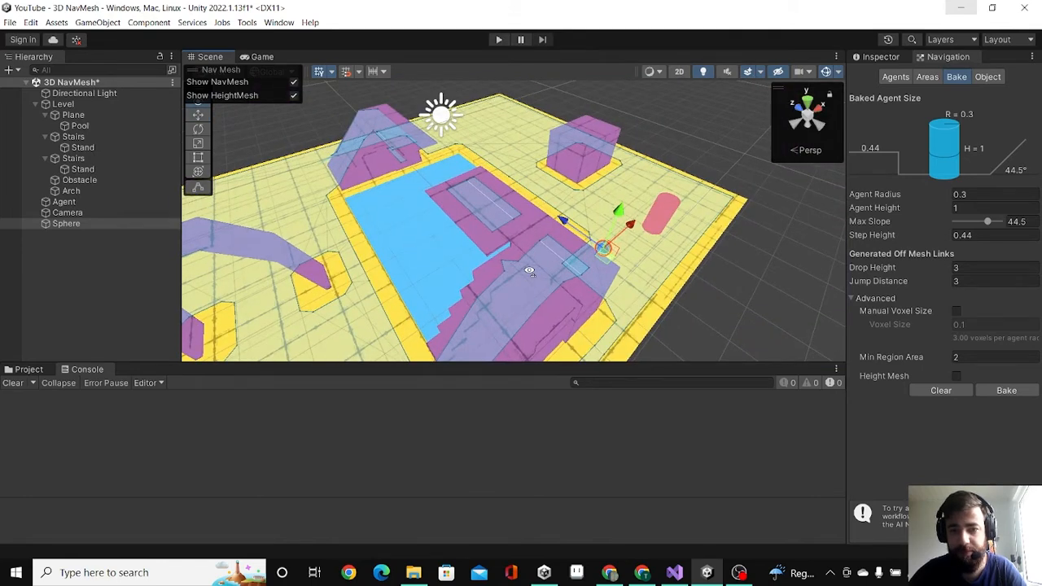
# Enable Manual Voxel Size in the bake's Advanced section and enter a finer voxel value
pyautogui.click(958, 311)
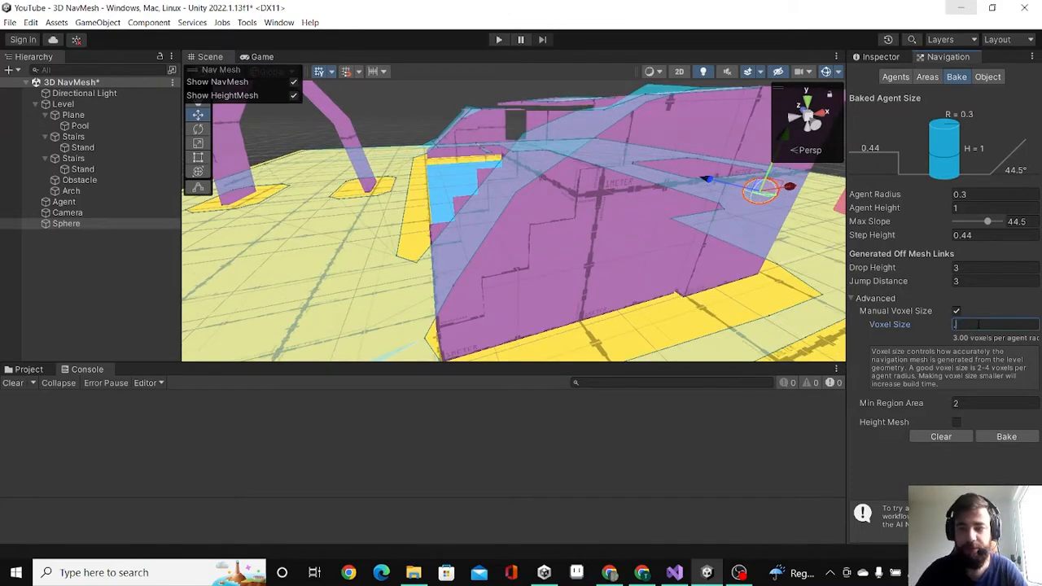
pyautogui.write('01')
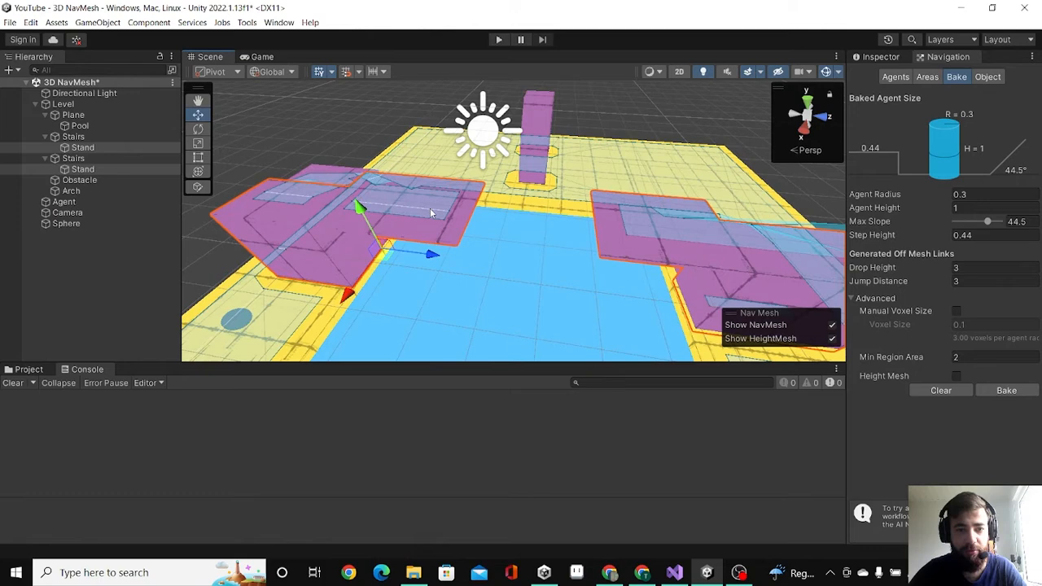
# Tick Generate OffMeshLinks for the selected stands, then enter 4 for the bake's Drop Height and Jump Distance
pyautogui.click(987, 76)
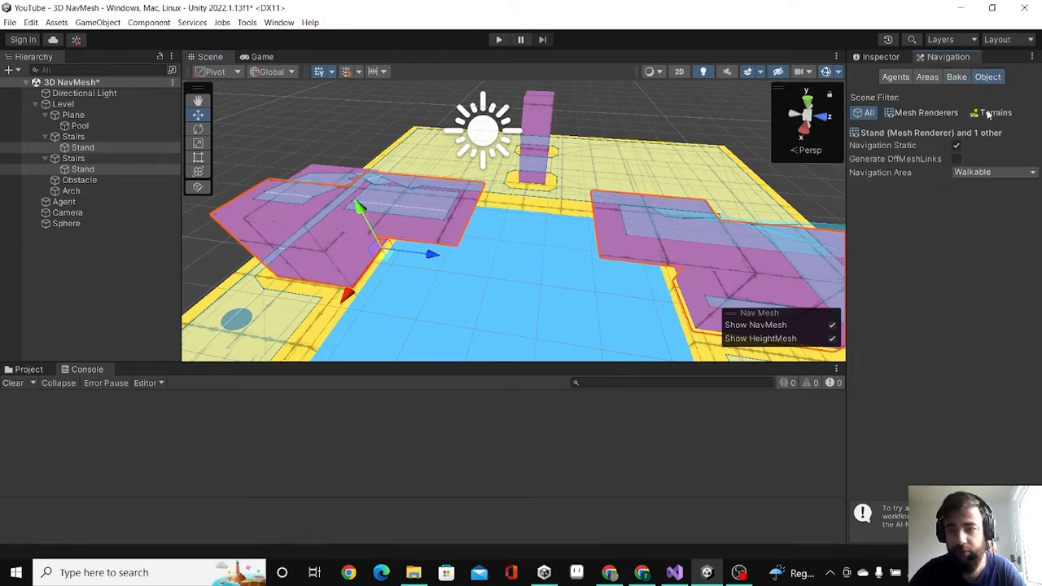
pyautogui.click(958, 160)
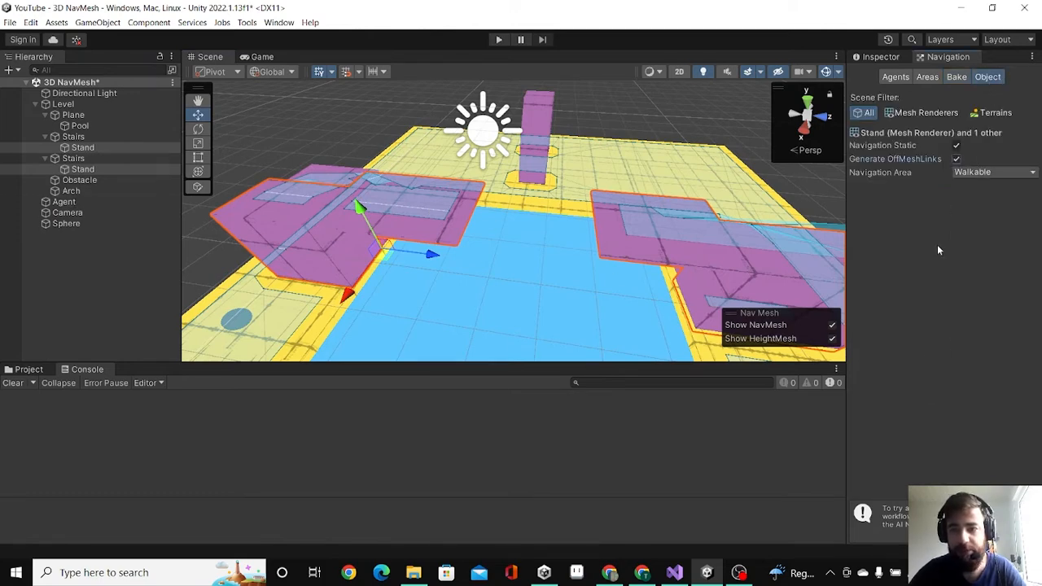
pyautogui.click(958, 76)
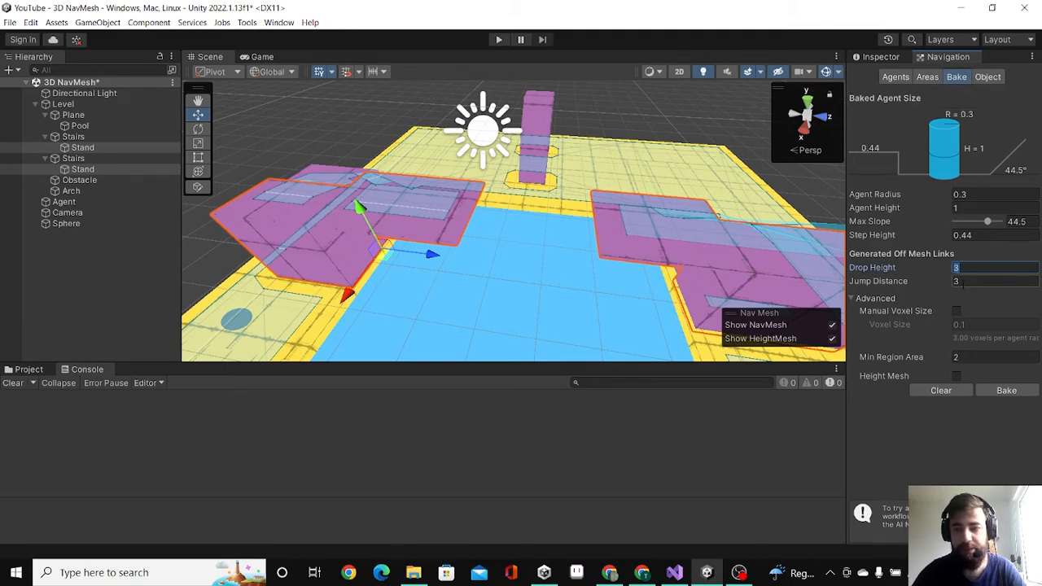
pyautogui.write('4')
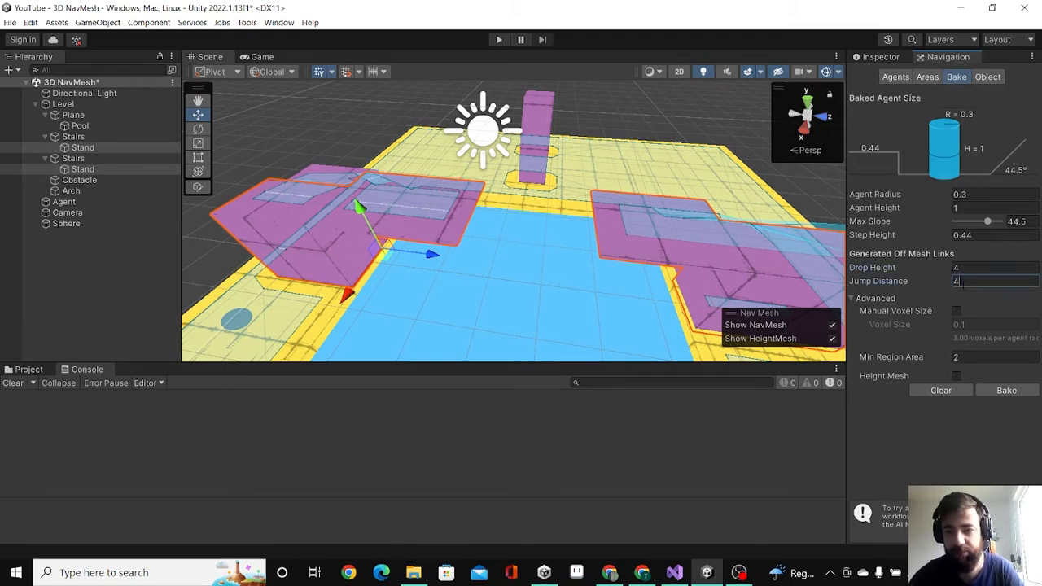